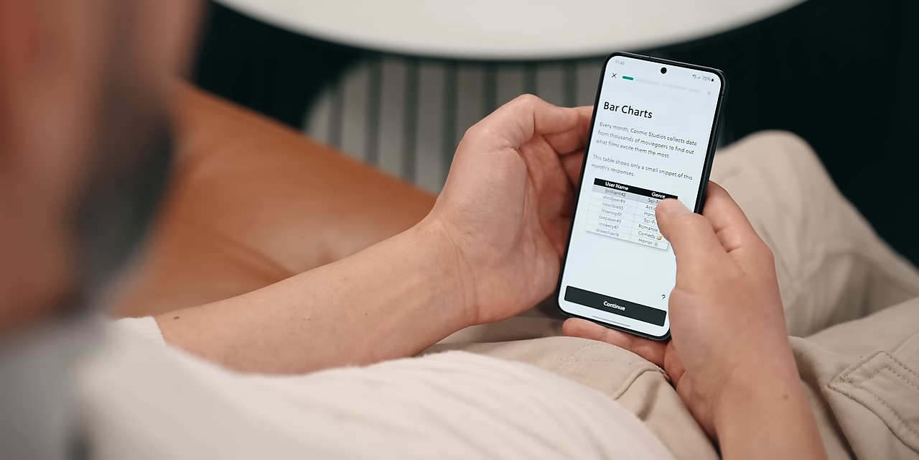
pyautogui.scroll(-3)
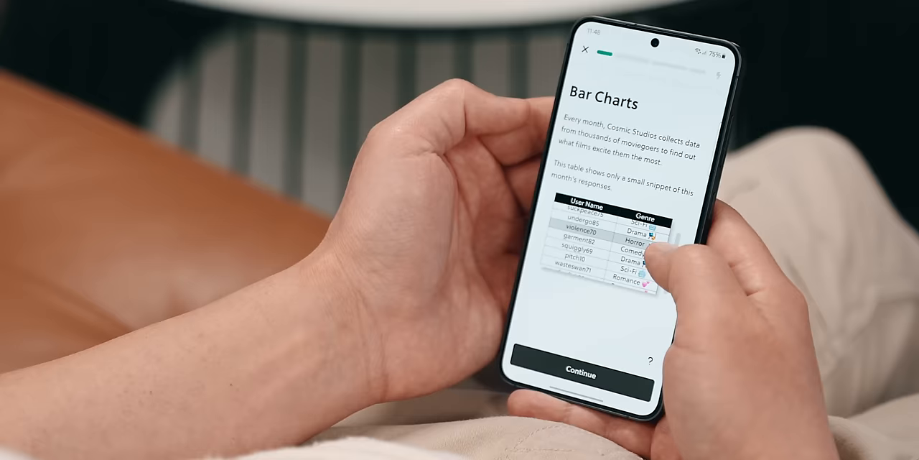